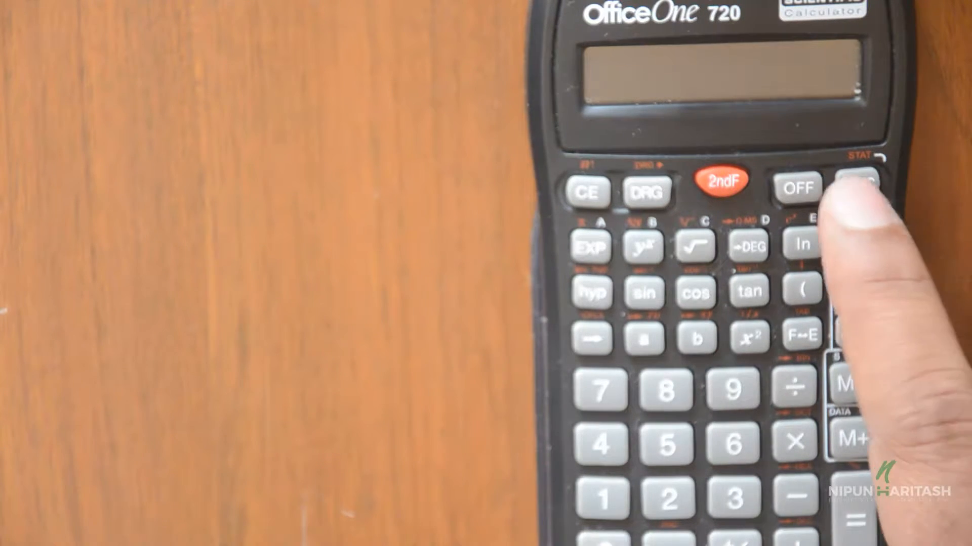
# - Switch the calculator on with ON/C and begin changing the number base mode
pyautogui.click(854, 186)
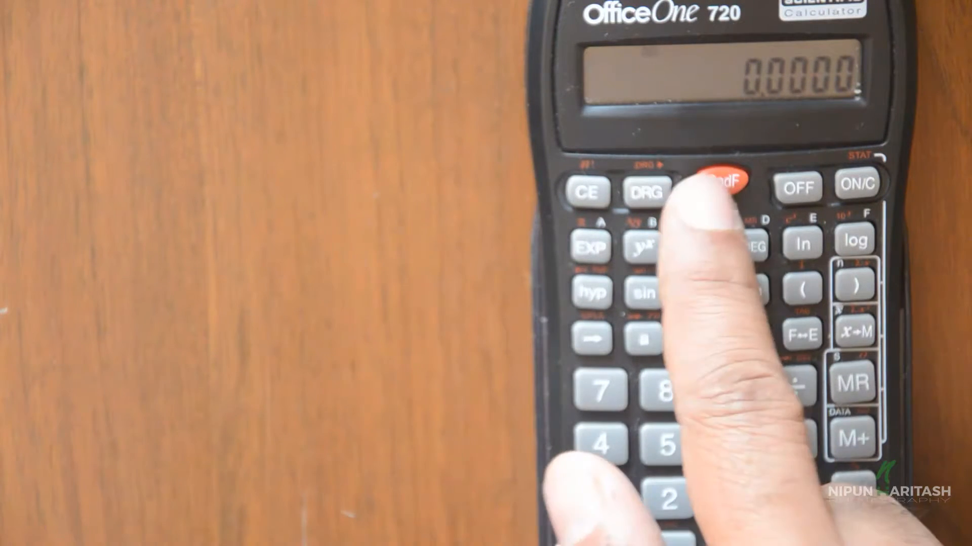
pyautogui.click(720, 184)
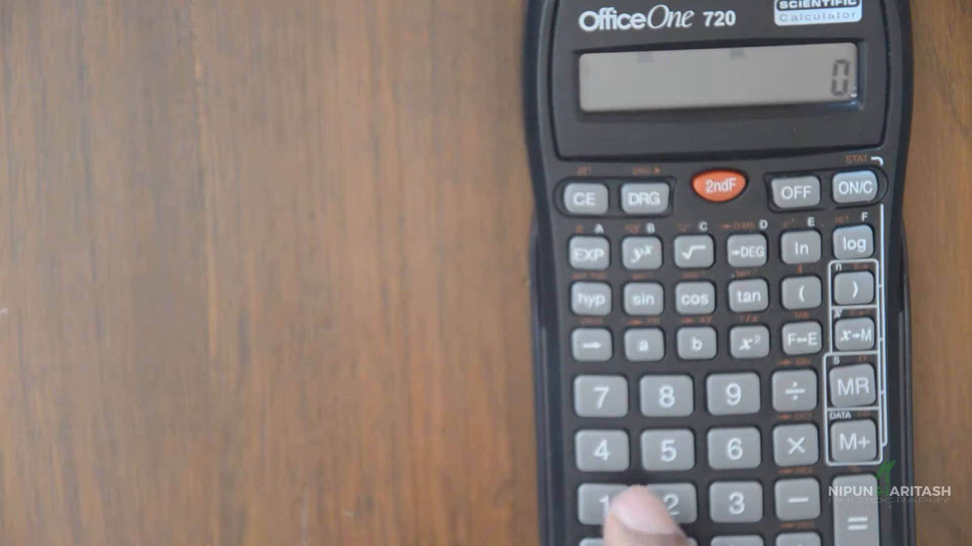
# - Enter a first digit into the cleared whole-number display
pyautogui.click(600, 502)
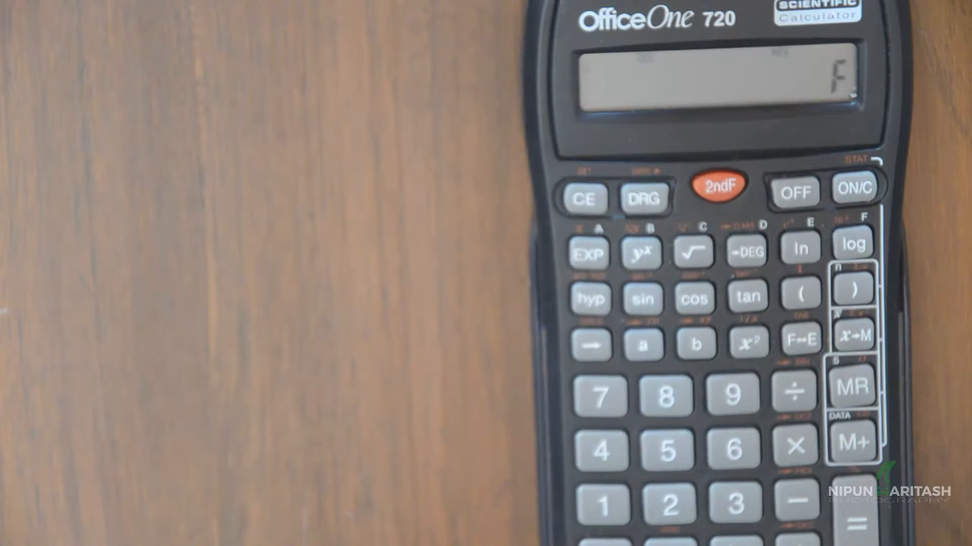
# - Clear the hex digit F from the display with ON/C
pyautogui.click(853, 188)
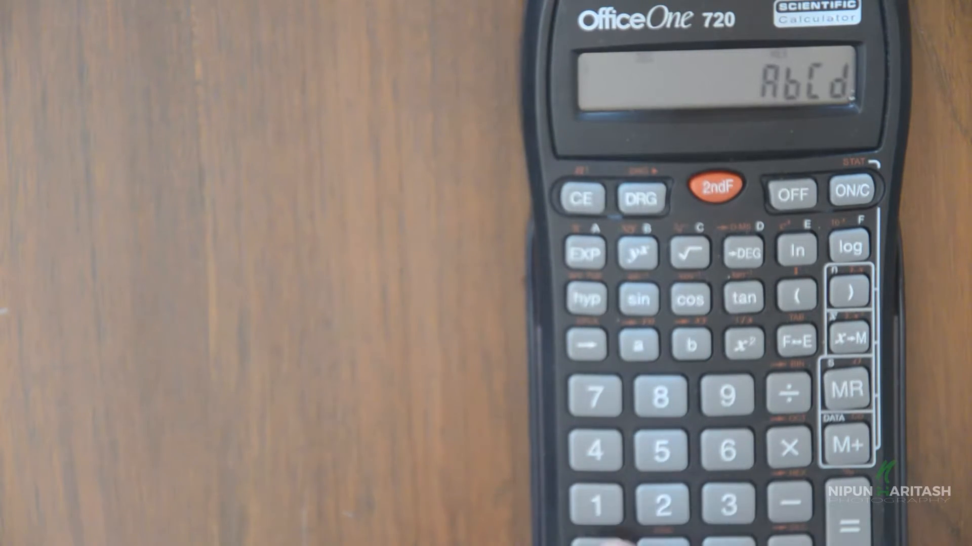
# - Key in the number 12, then start a fresh number reading 11
pyautogui.click(662, 502)
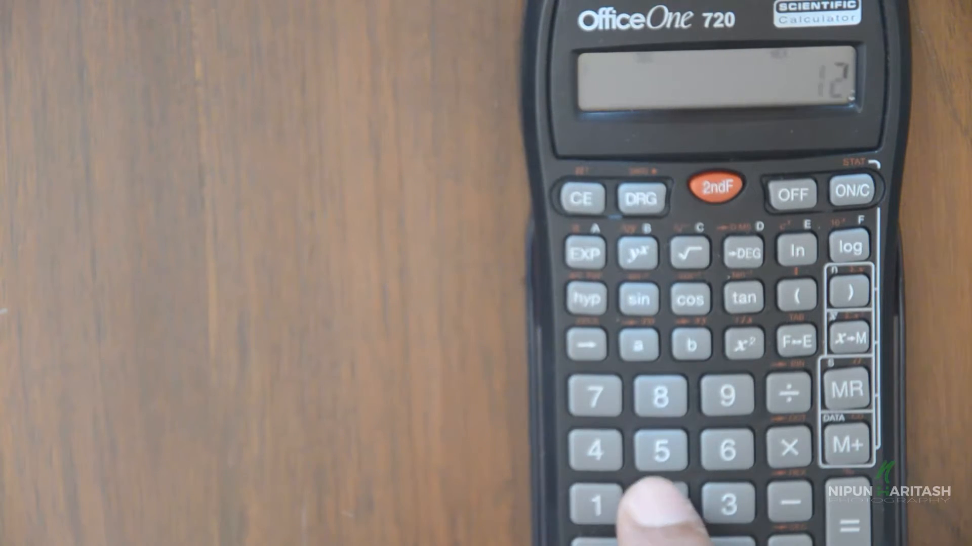
pyautogui.click(661, 504)
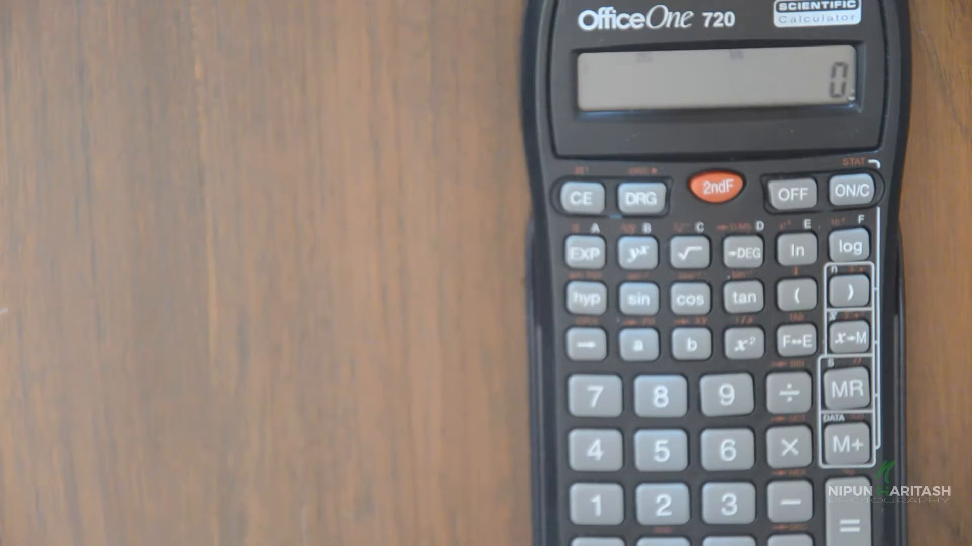
pyautogui.click(594, 504)
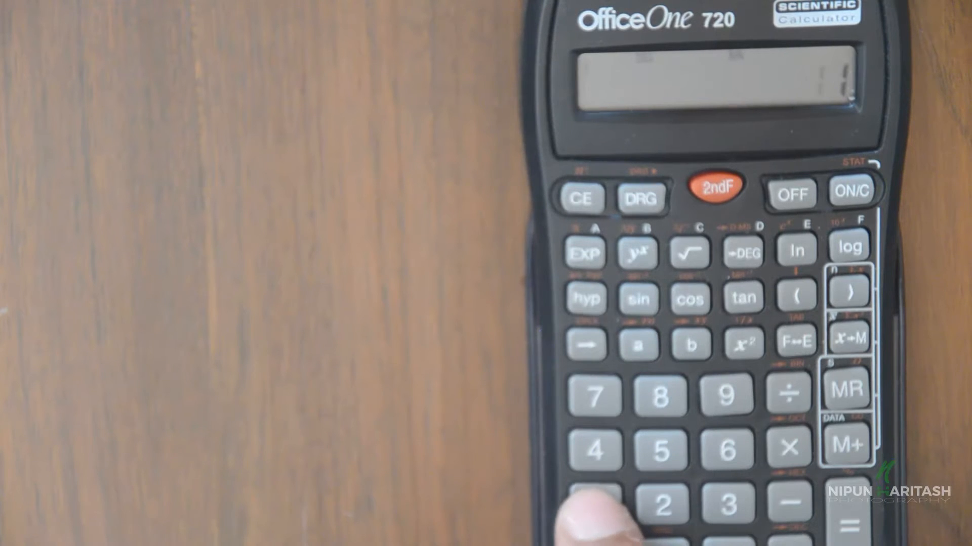